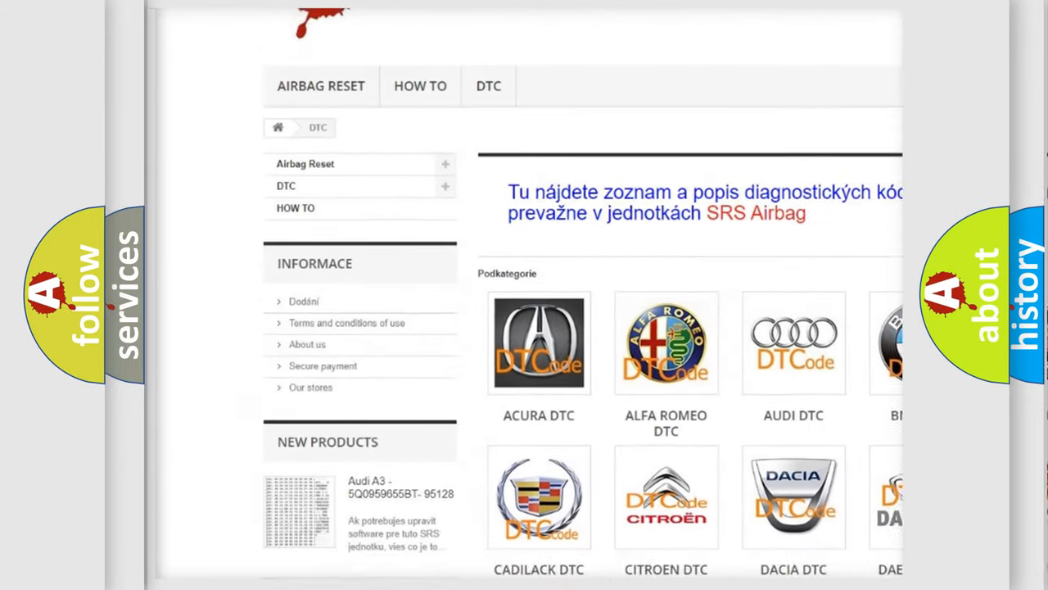
pyautogui.scroll(-3)
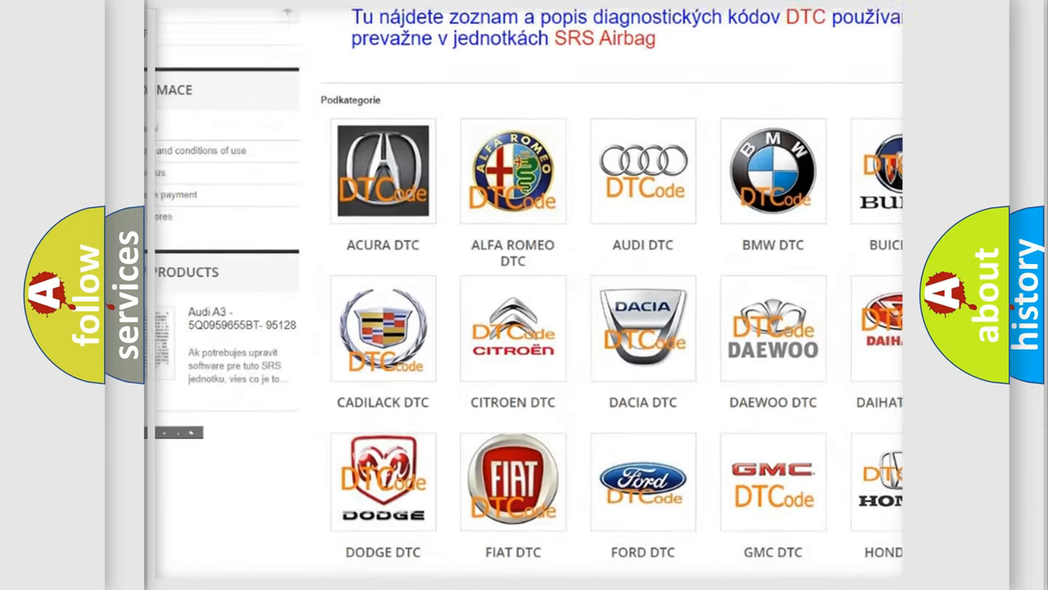
pyautogui.scroll(-3)
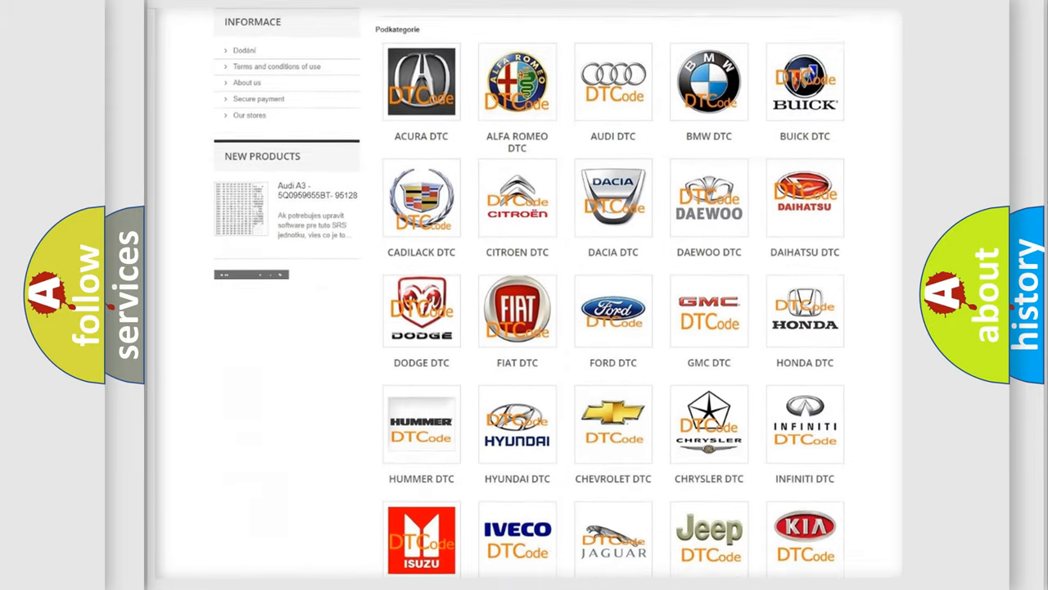
pyautogui.scroll(-3)
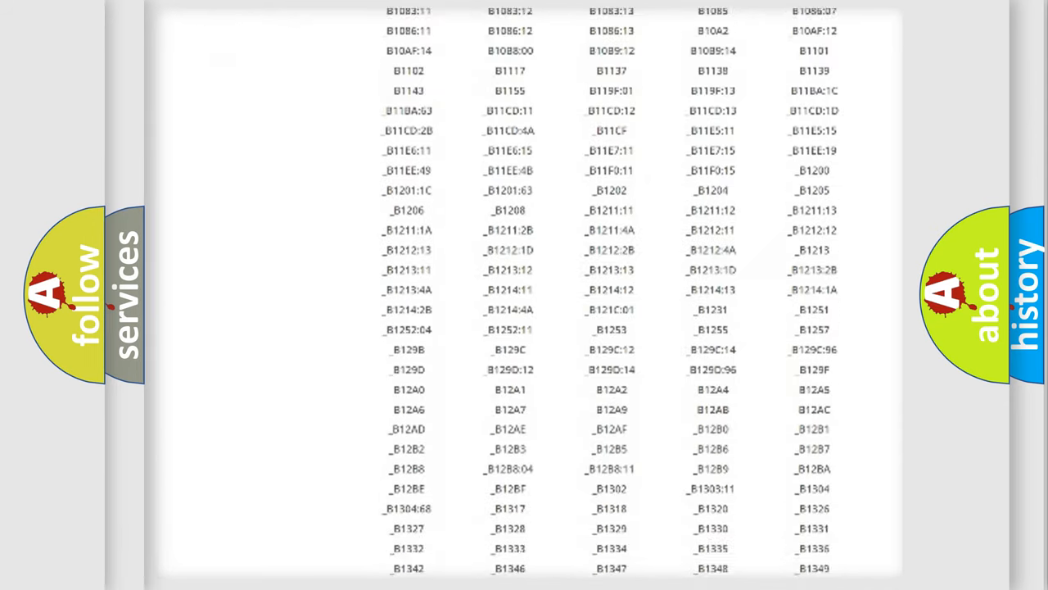
pyautogui.scroll(-3)
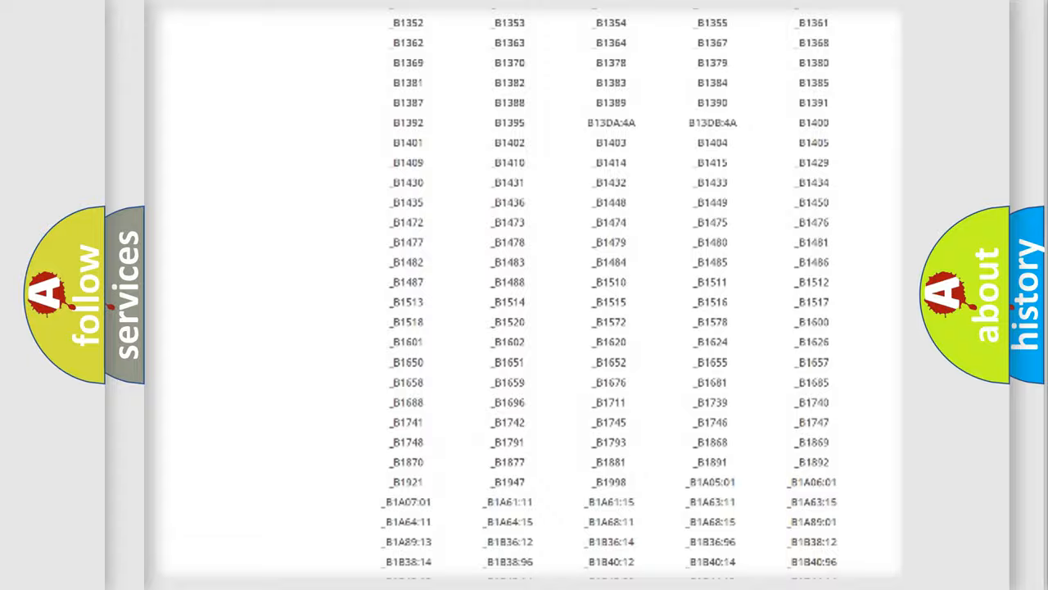